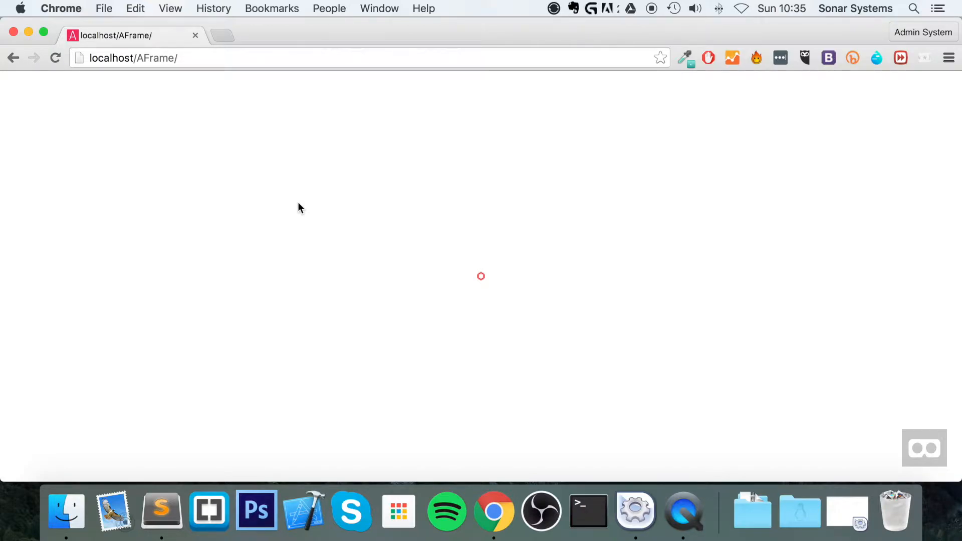
Step: Search Google for 'skybox' and browse the image results of sky cube maps
type("skybox")
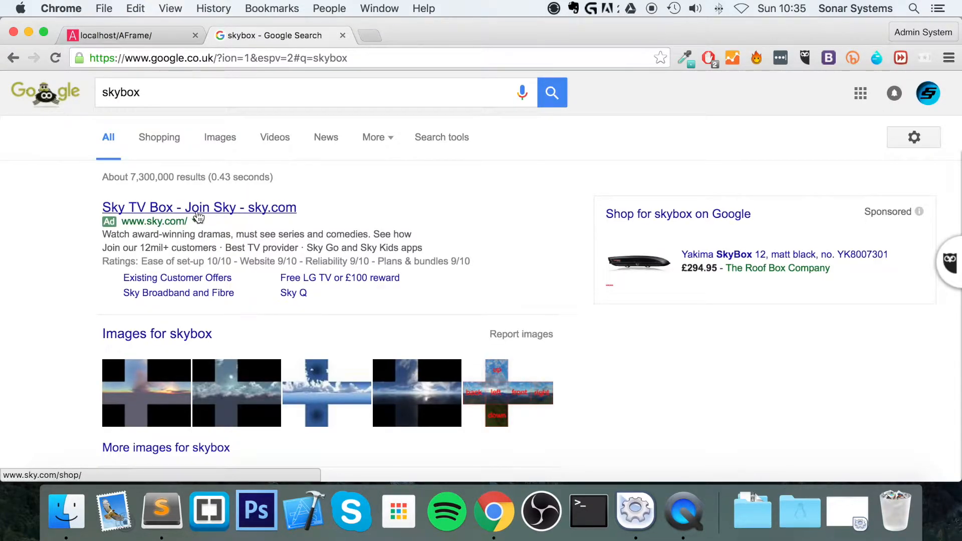
left_click(220, 138)
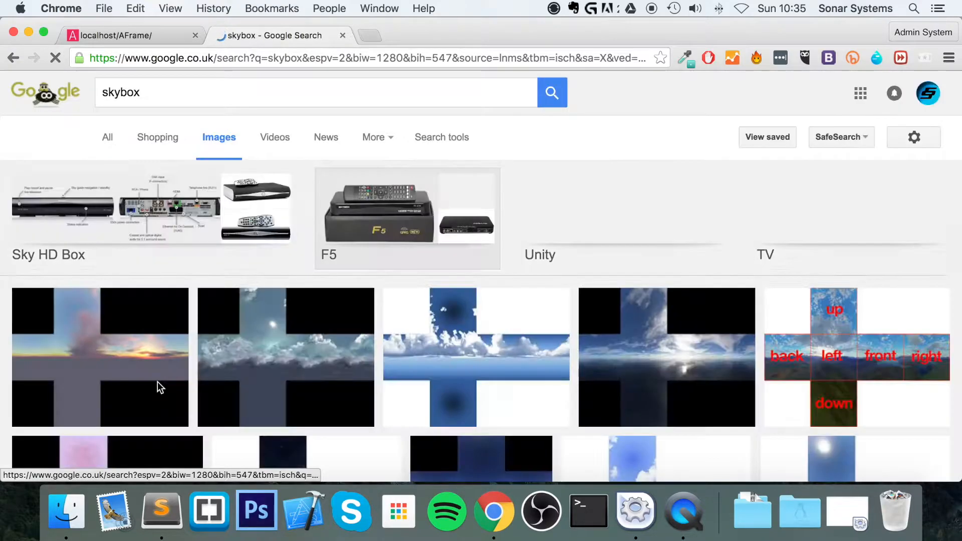
scroll("down", 3)
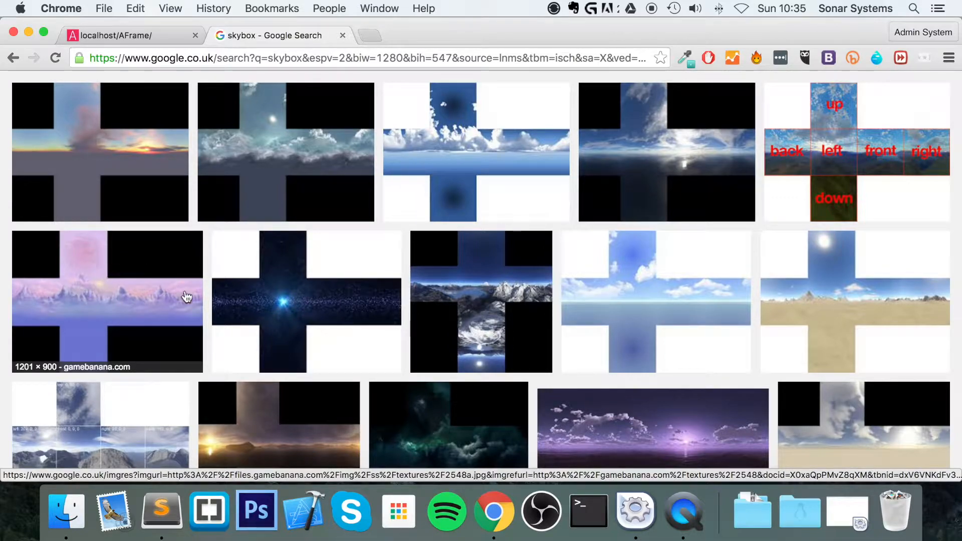
mouse_move(102, 298)
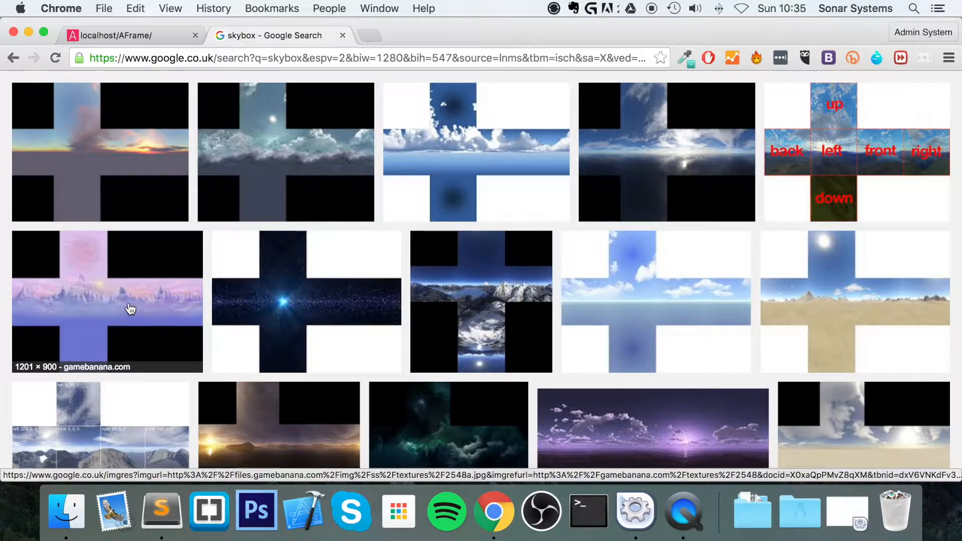
mouse_move(521, 307)
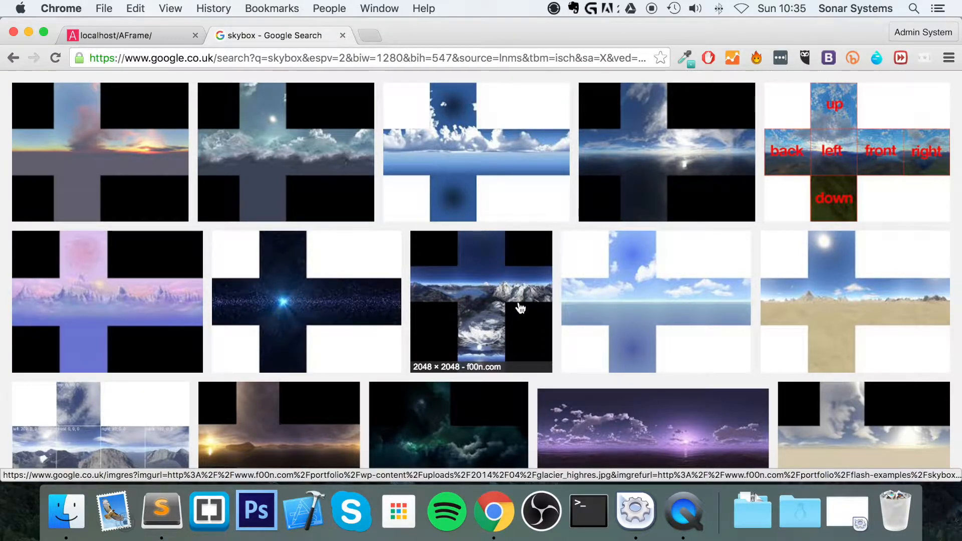
left_click(108, 302)
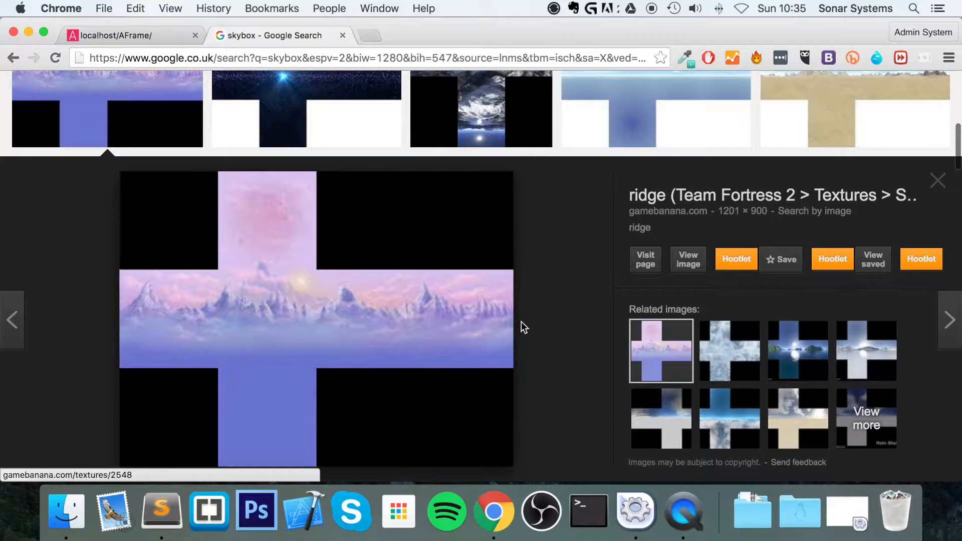
mouse_move(313, 291)
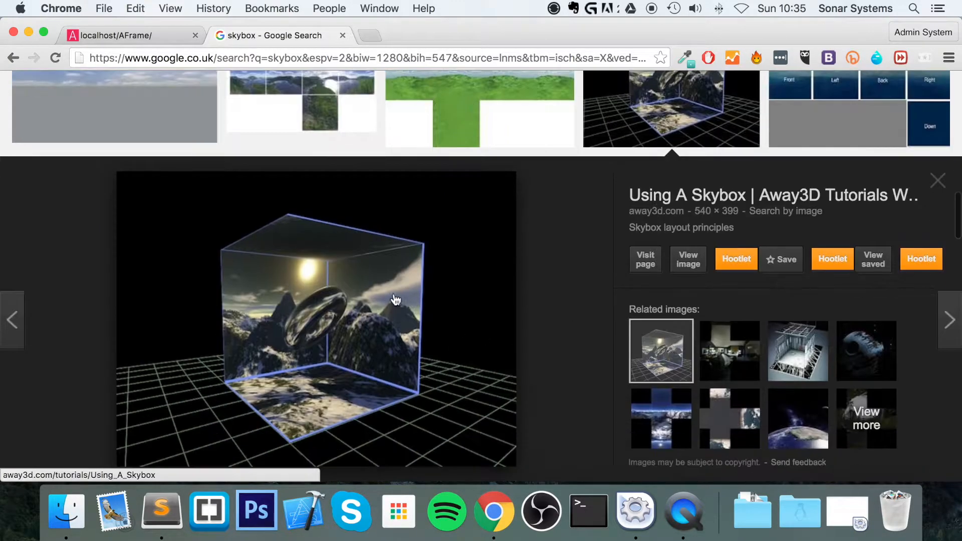
mouse_move(318, 325)
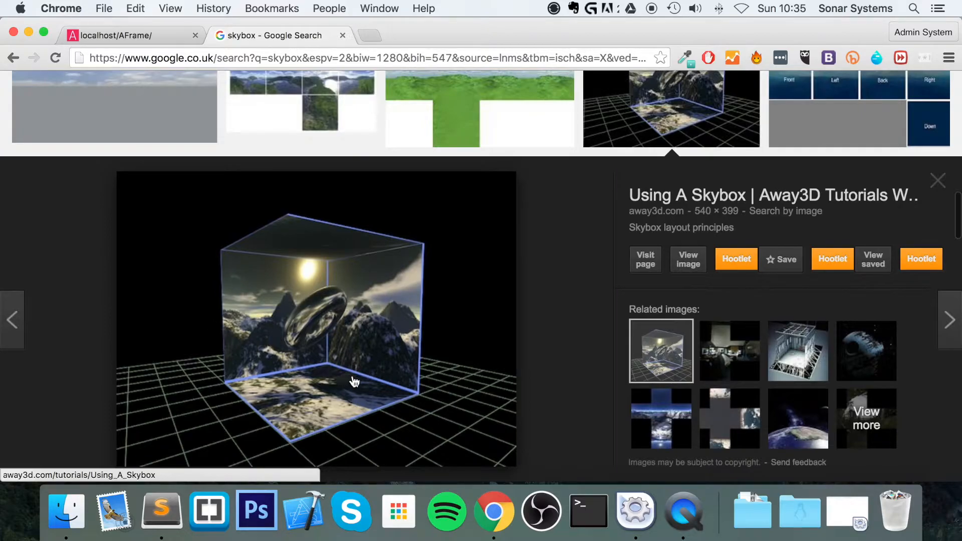
left_click(938, 181)
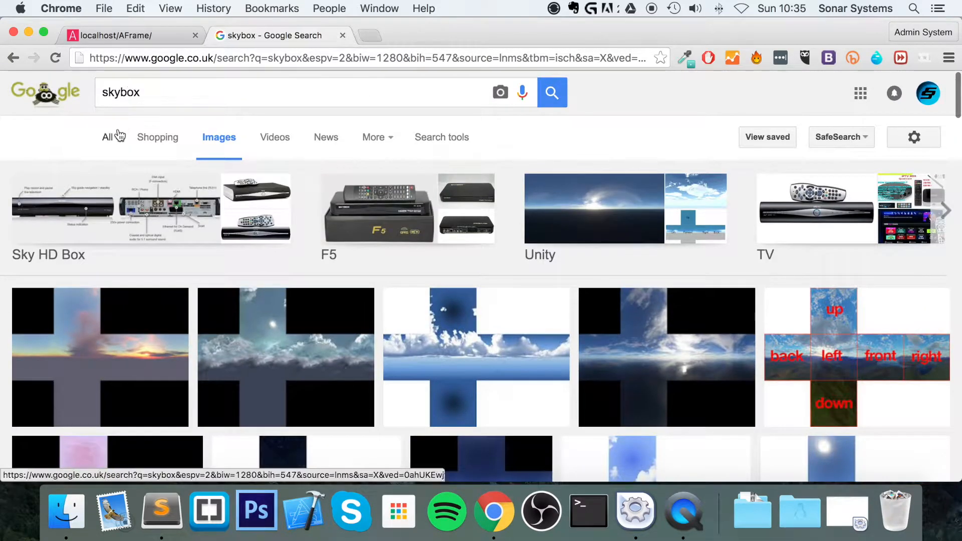
Step: Search all results for 'free skybox images' and go to the Custom Map Makers Skyboxes page
left_click(108, 138)
type(" images")
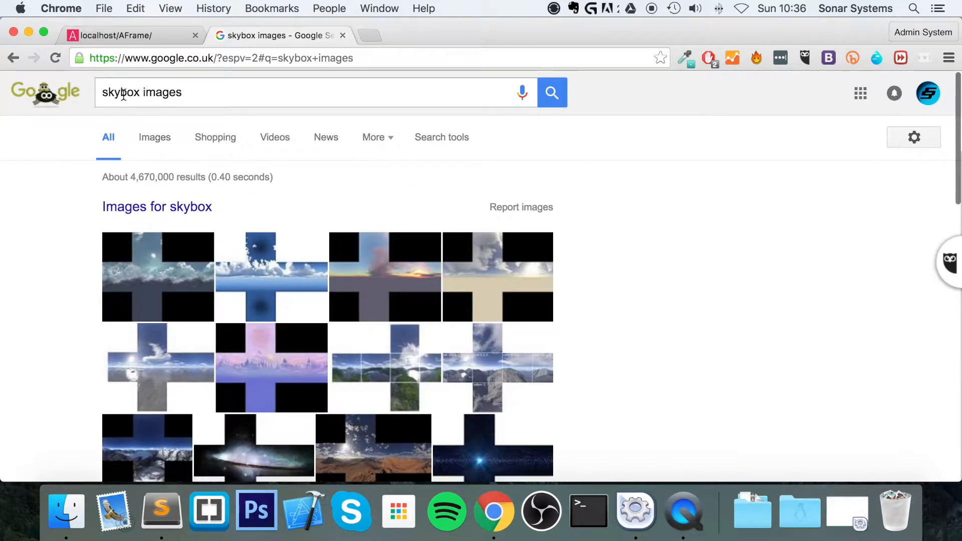
type("free")
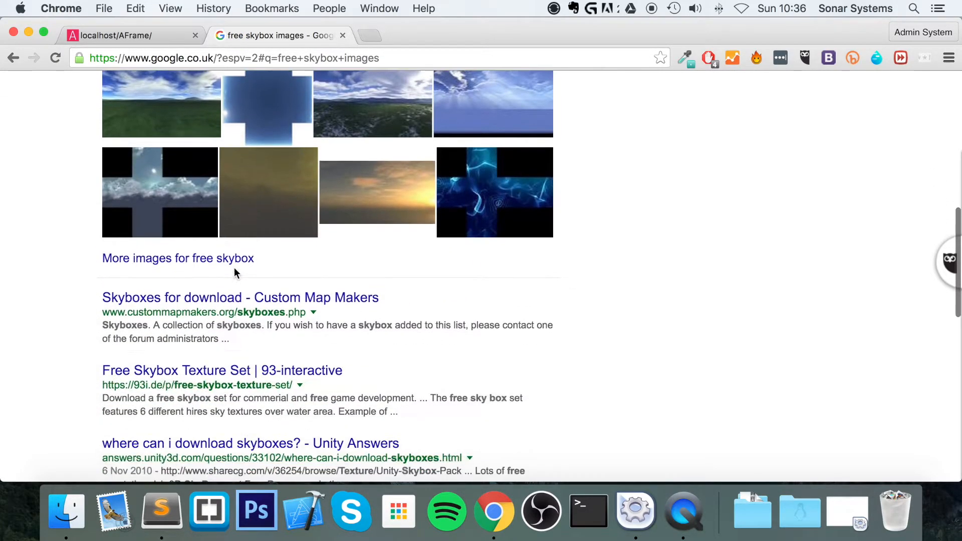
left_click(239, 298)
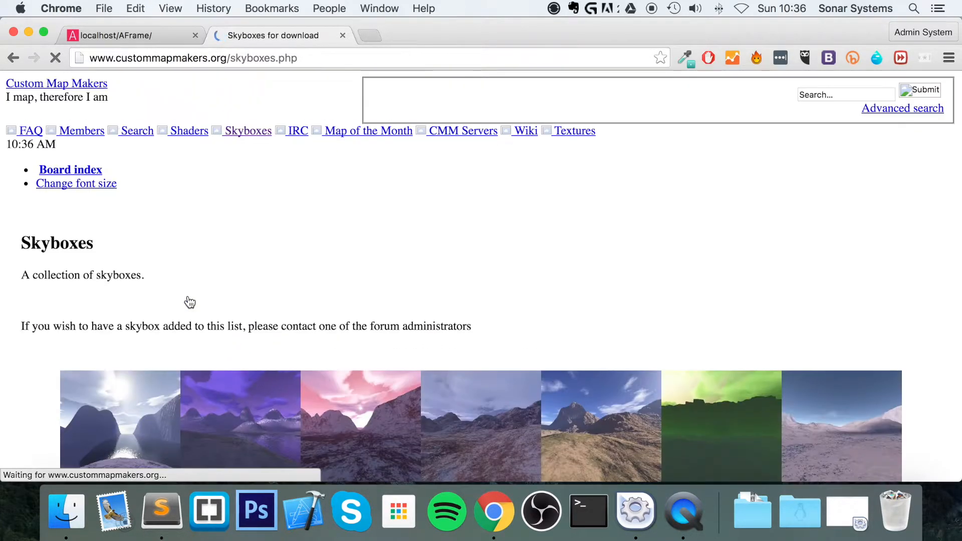
Step: Scroll through the skybox collection to the mp_crimimpact.zip skybox and download it
scroll("down", 3)
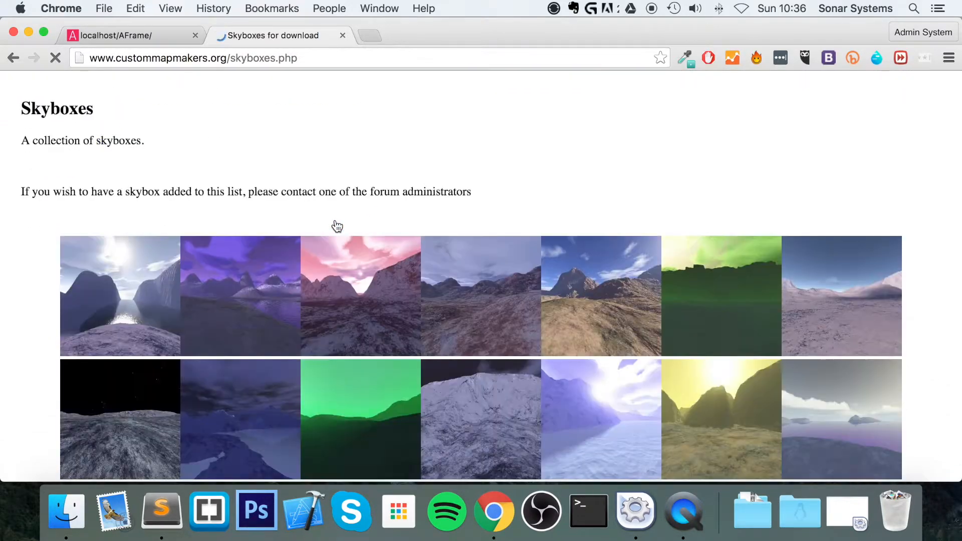
scroll("down", 3)
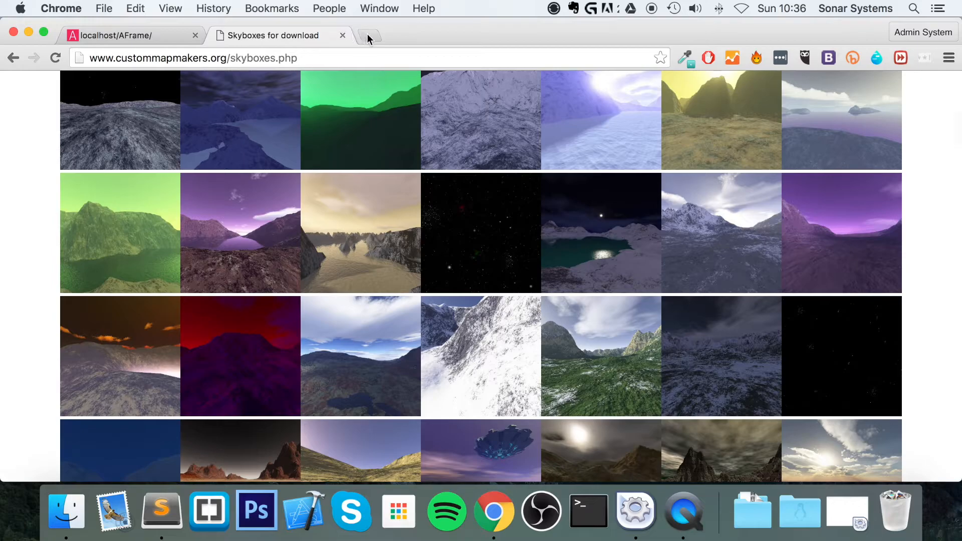
mouse_move(367, 35)
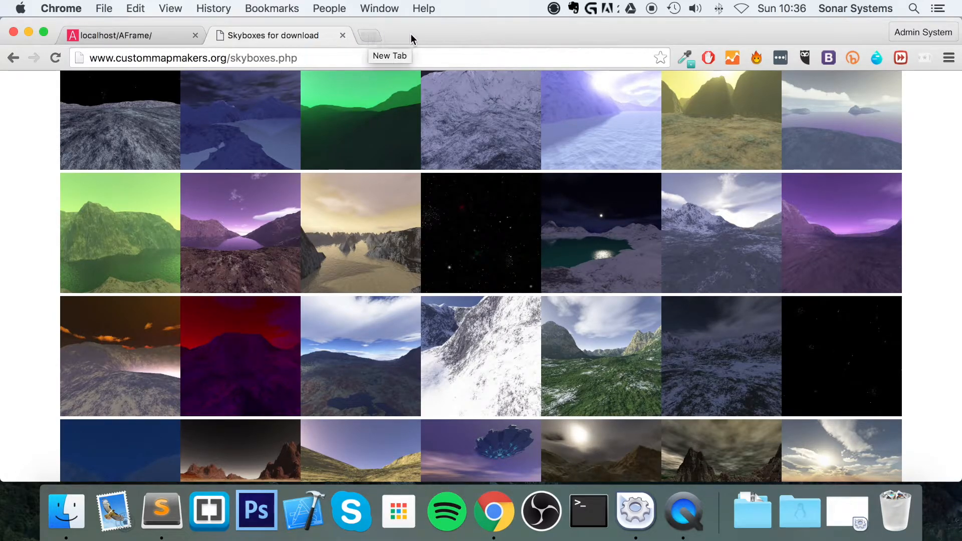
scroll("down", 3)
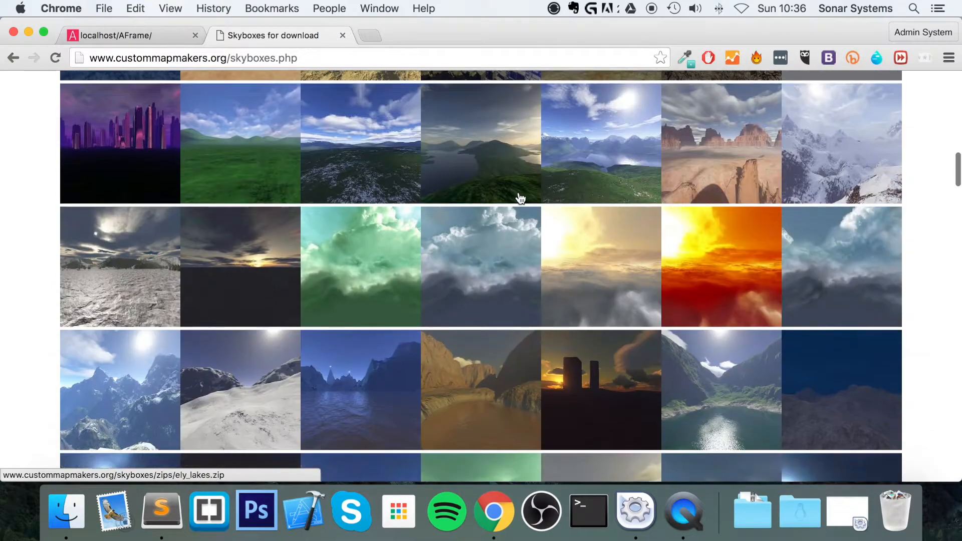
scroll("down", 3)
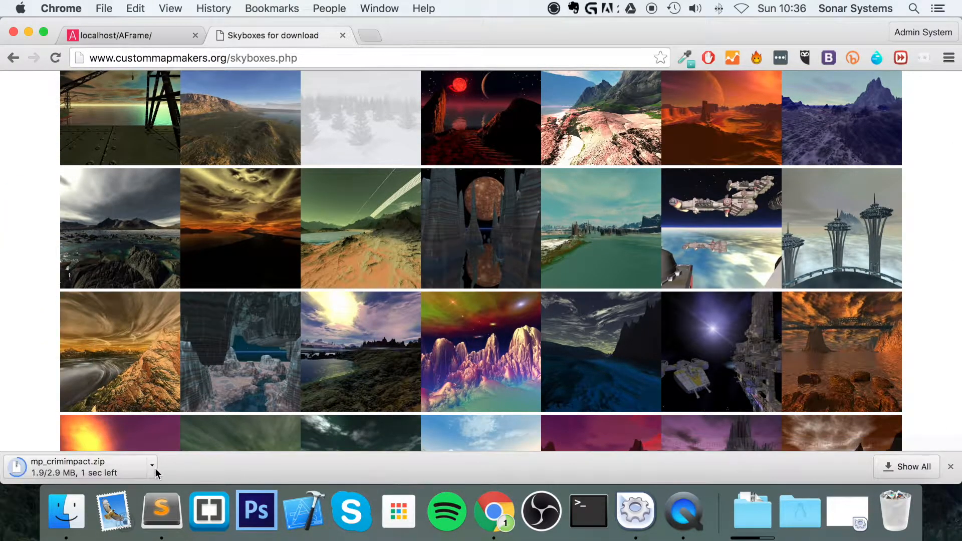
mouse_move(752, 509)
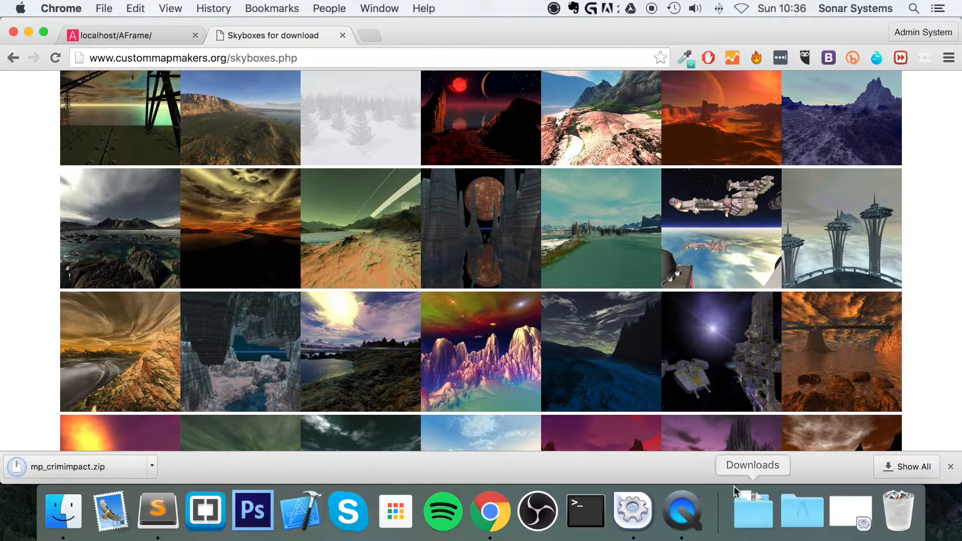
Step: From the downloads folder, view the train-interior image sky.jpg in Preview
left_click(751, 509)
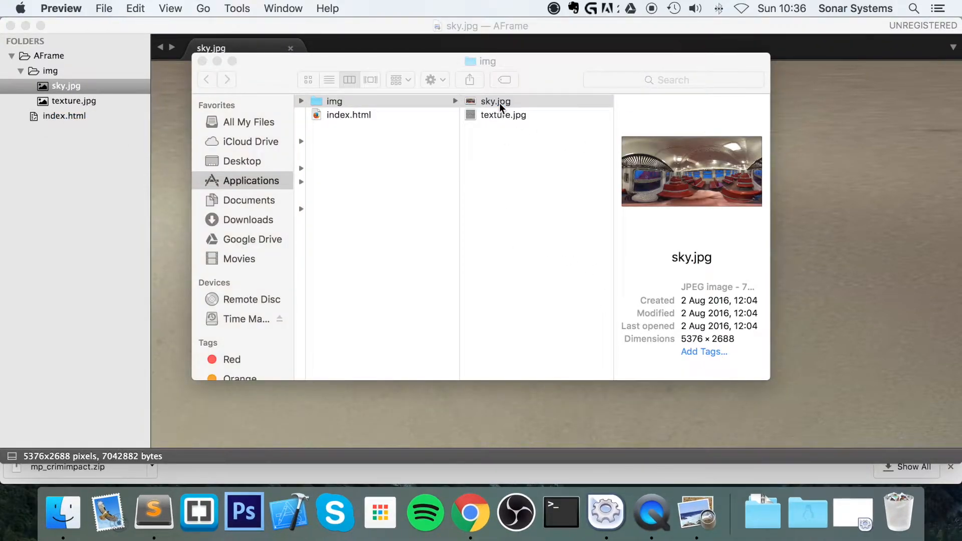
double_click(495, 101)
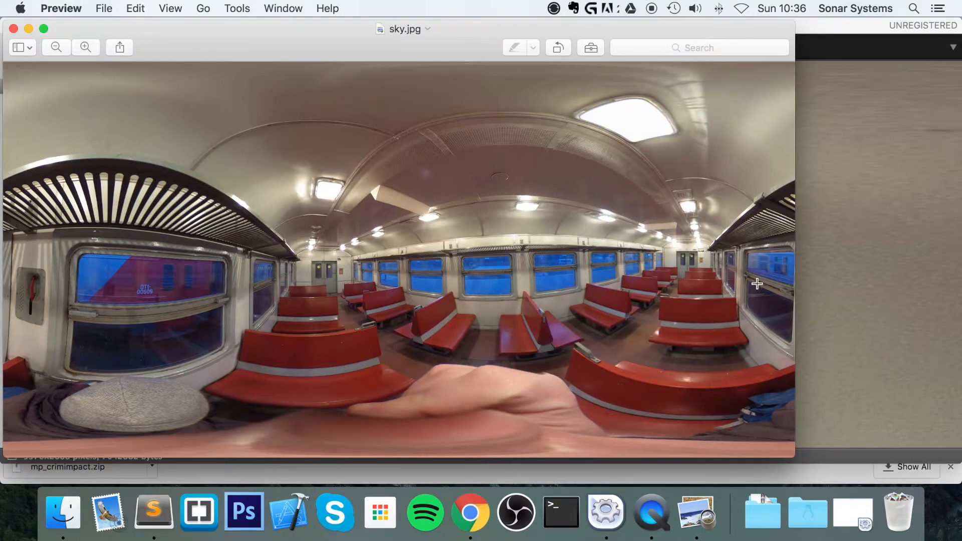
mouse_move(56, 324)
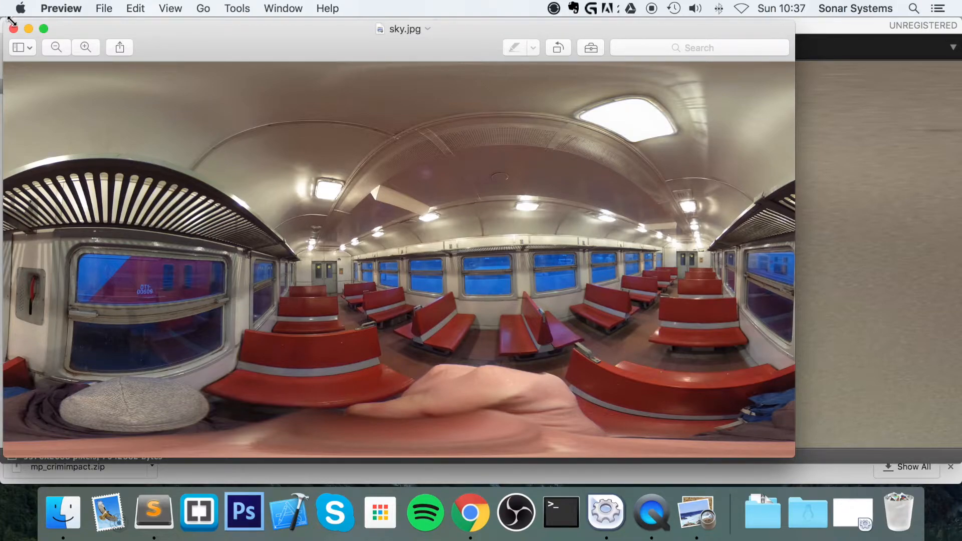
mouse_move(21, 29)
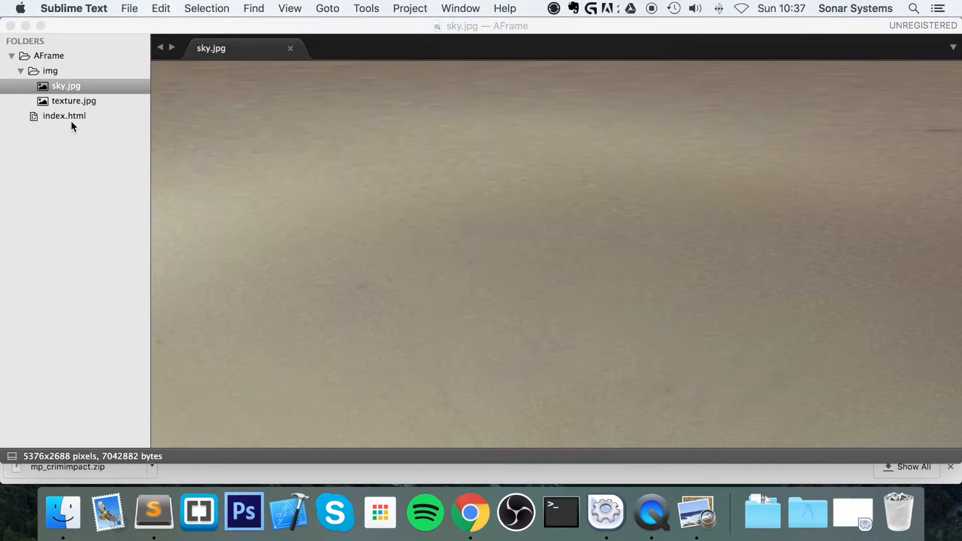
Step: Add <a-sky src="img/sky.jpg"></a-sky> before the scene closes in index.html and view it in Chrome
left_click(65, 115)
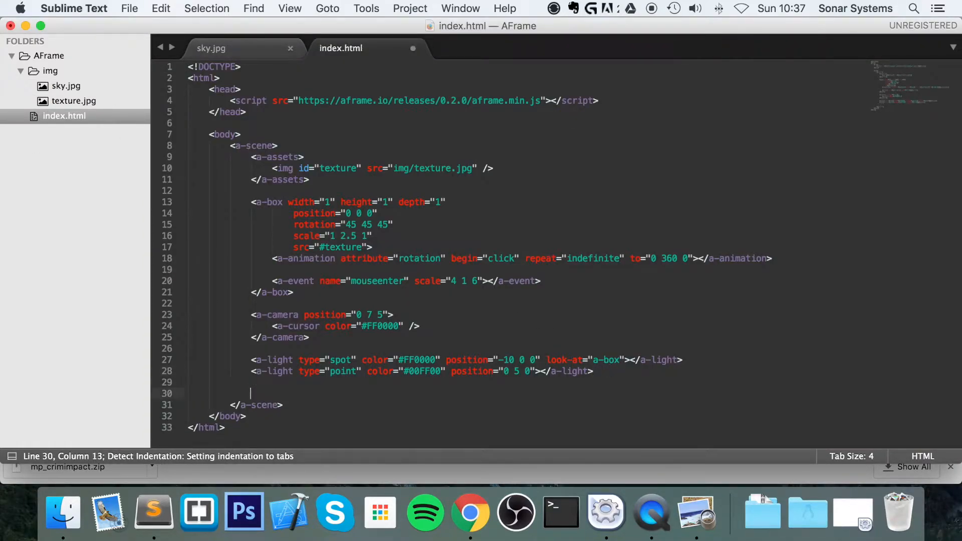
type("<a-sl")
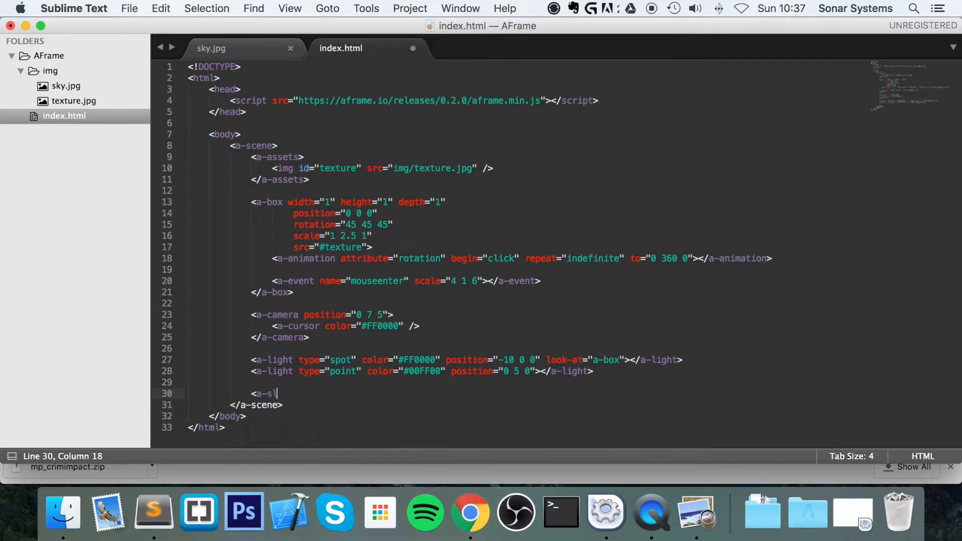
type("ky s")
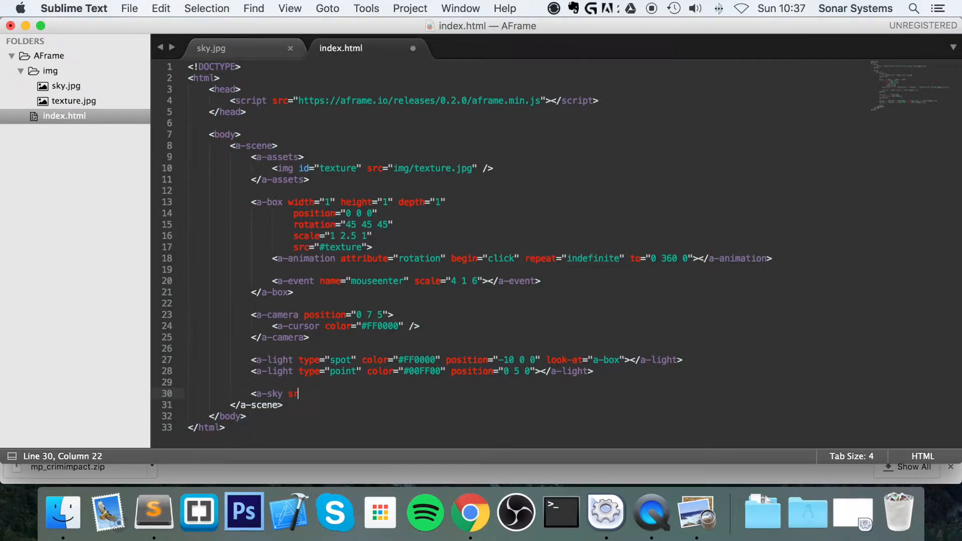
type("rc=\"\"")
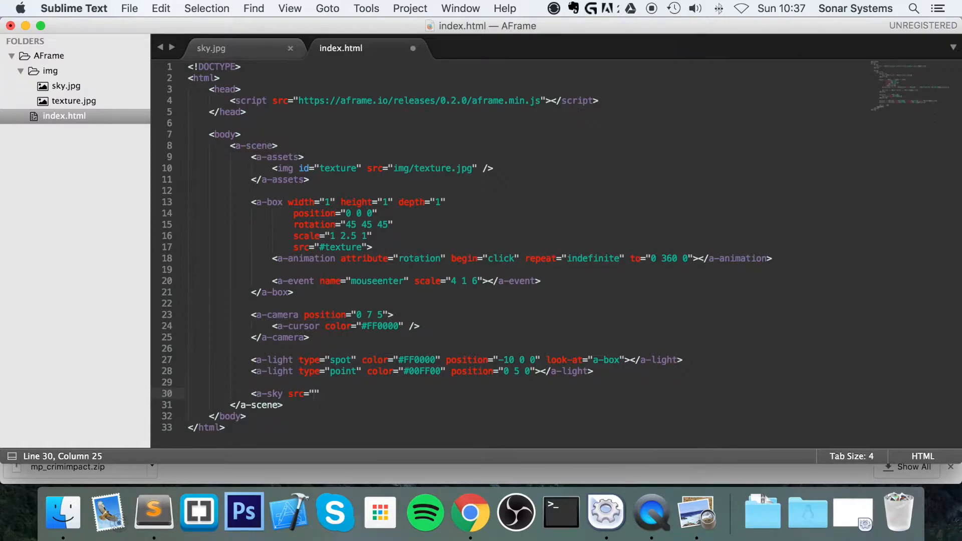
type("img")
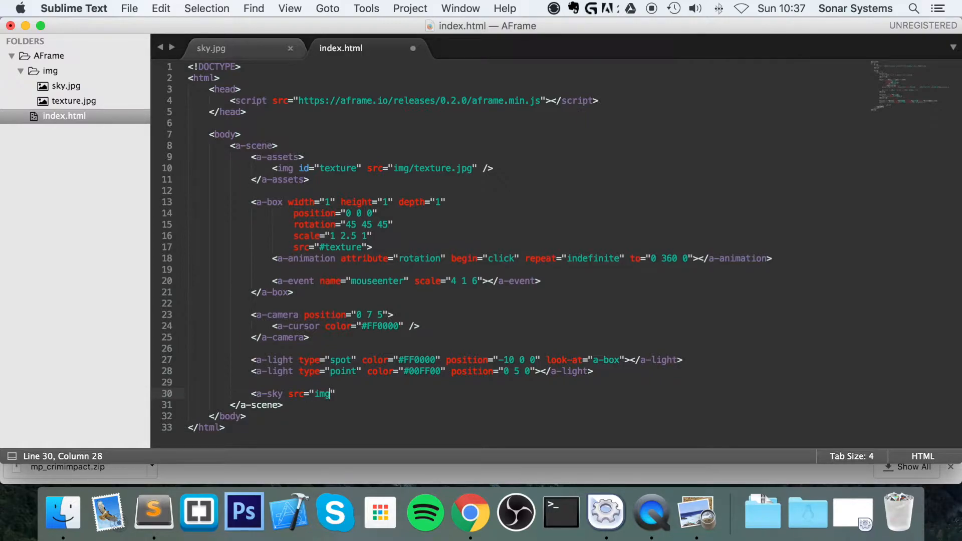
type("/sky")
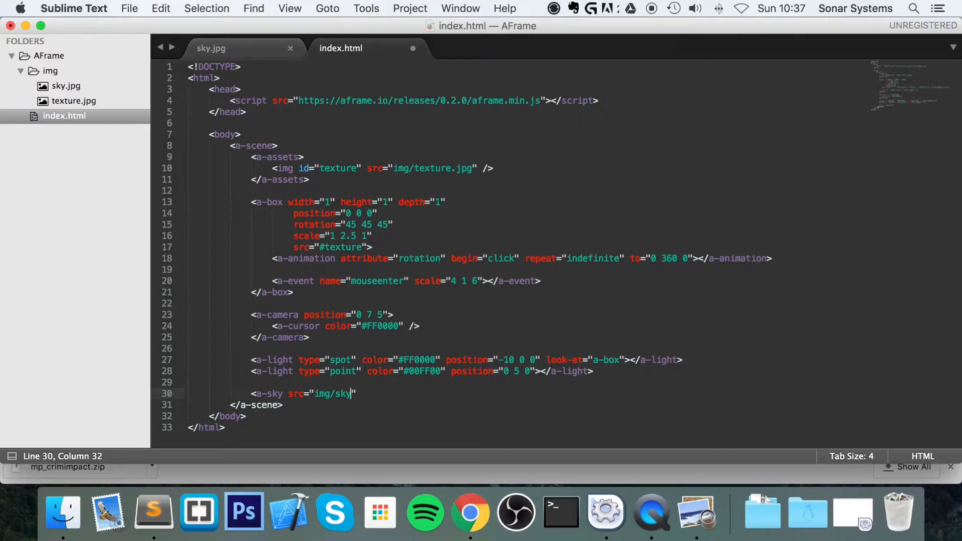
type(".jph")
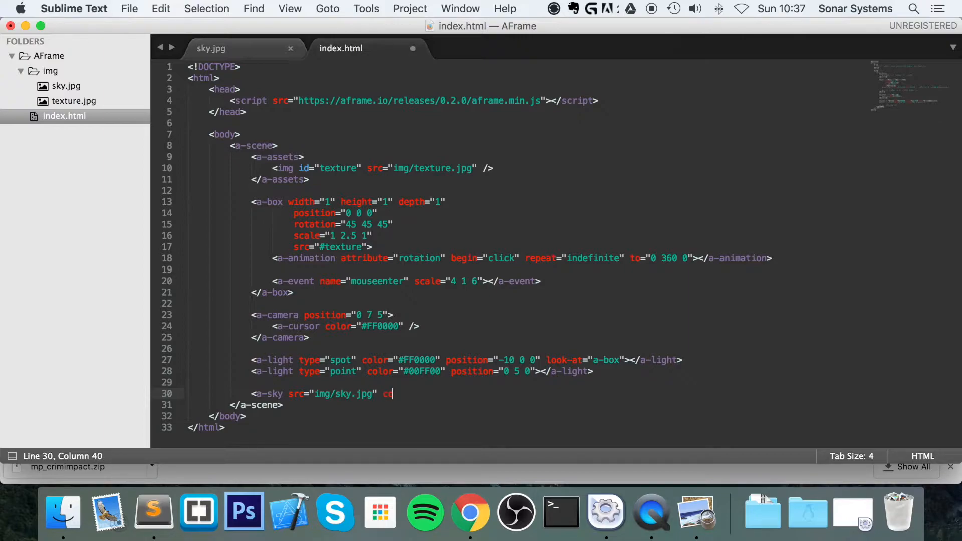
type("lr=\"")
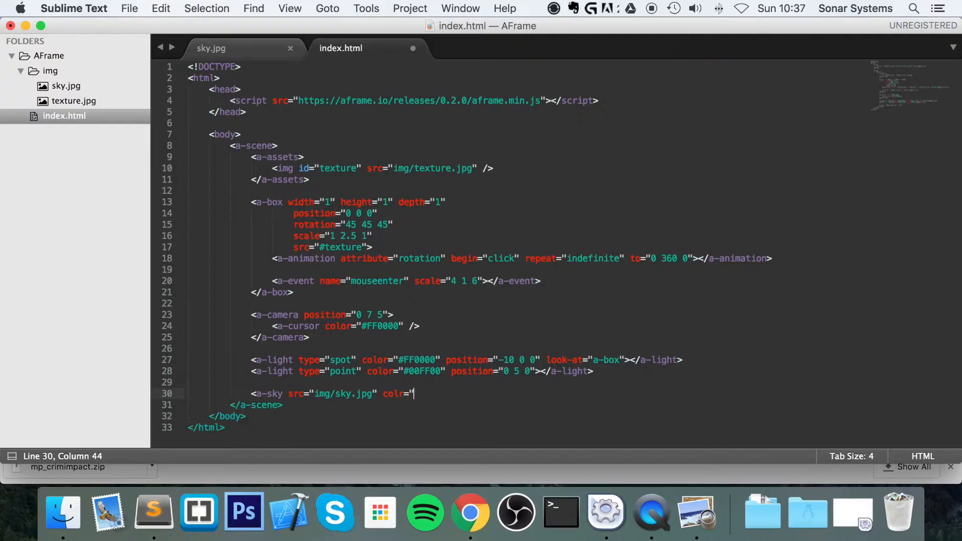
key("backspace")
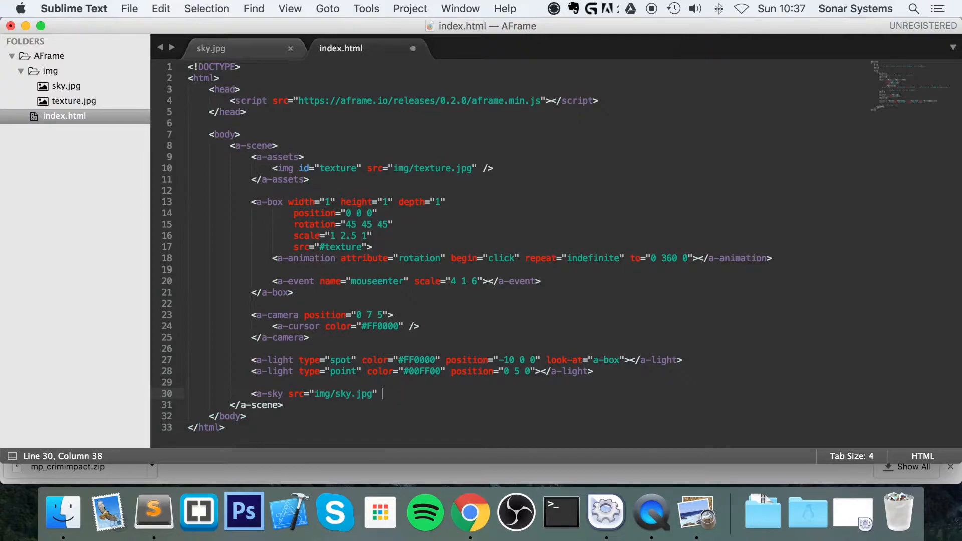
type("</a-sky>")
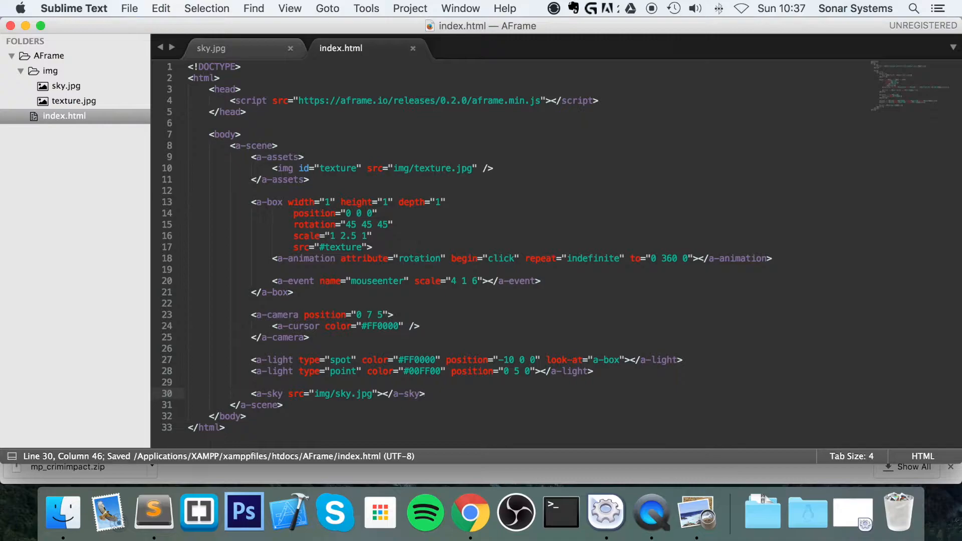
mouse_move(427, 513)
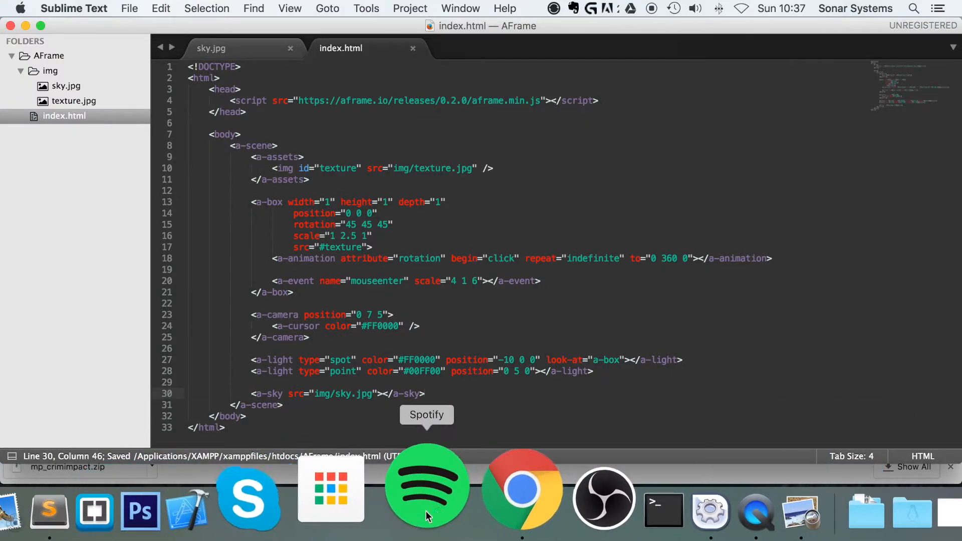
left_click(521, 488)
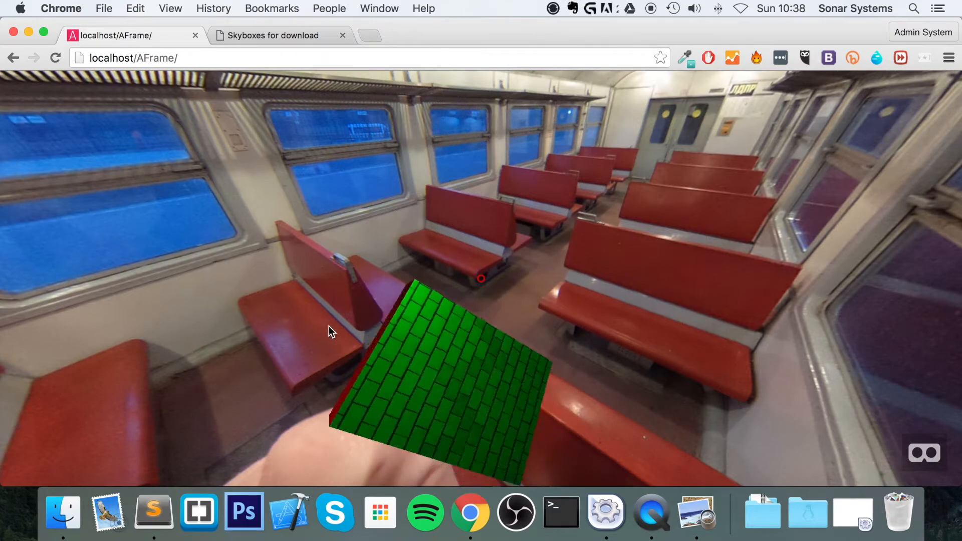
mouse_move(221, 322)
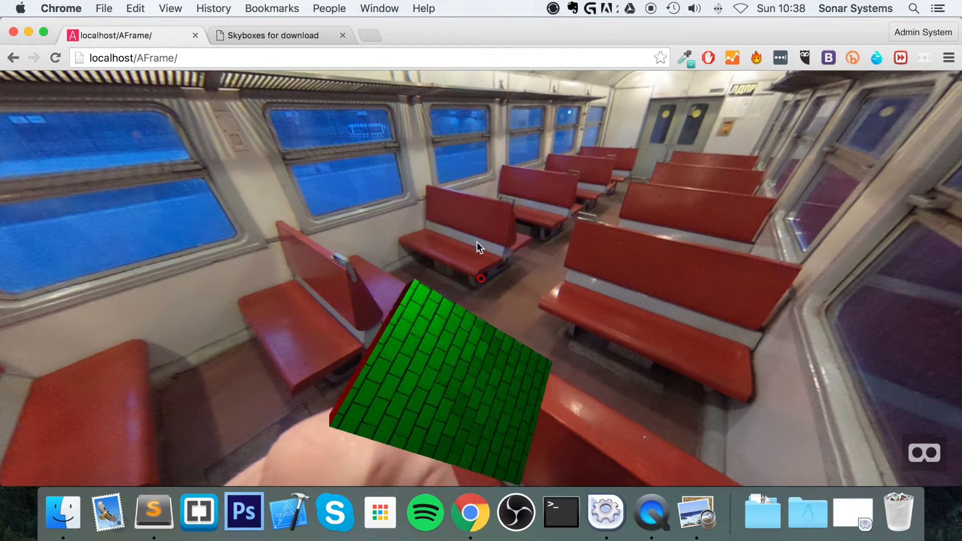
mouse_move(718, 259)
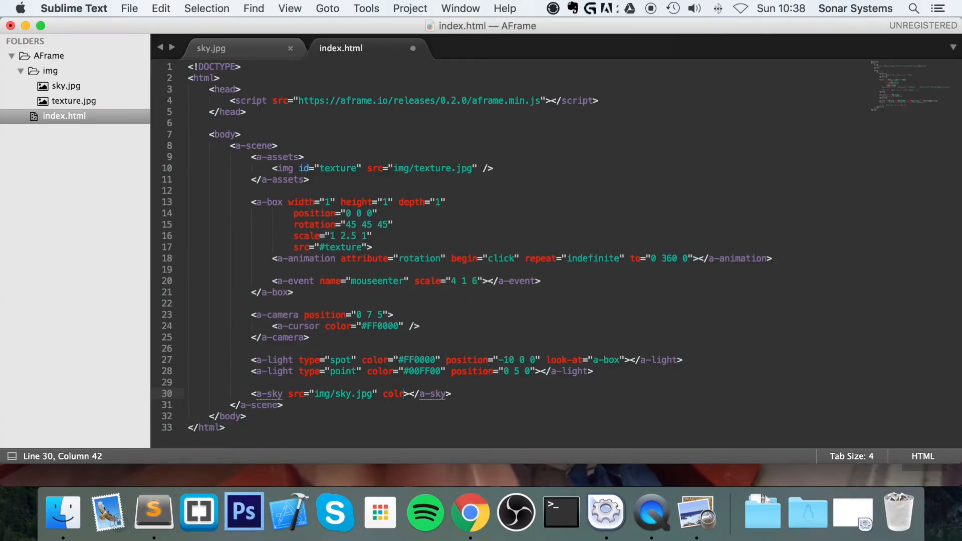
Step: Give the a-sky color="#FF0000" and check the tinted scene in Chrome
type("\"\"")
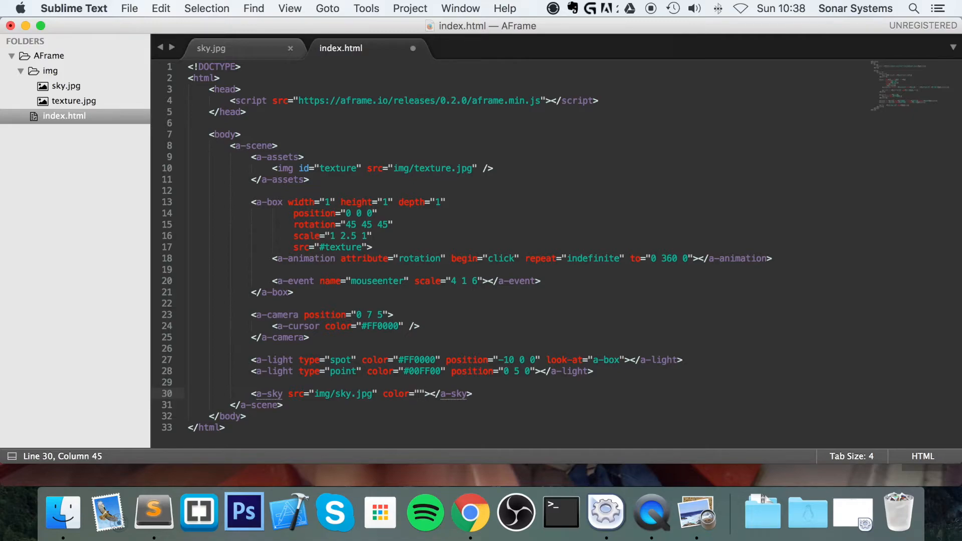
type("FF")
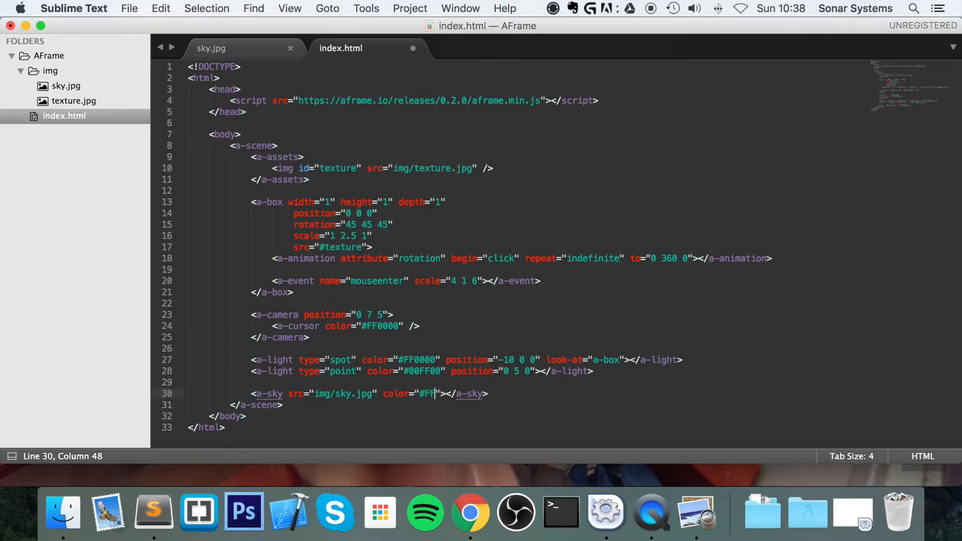
type("0000")
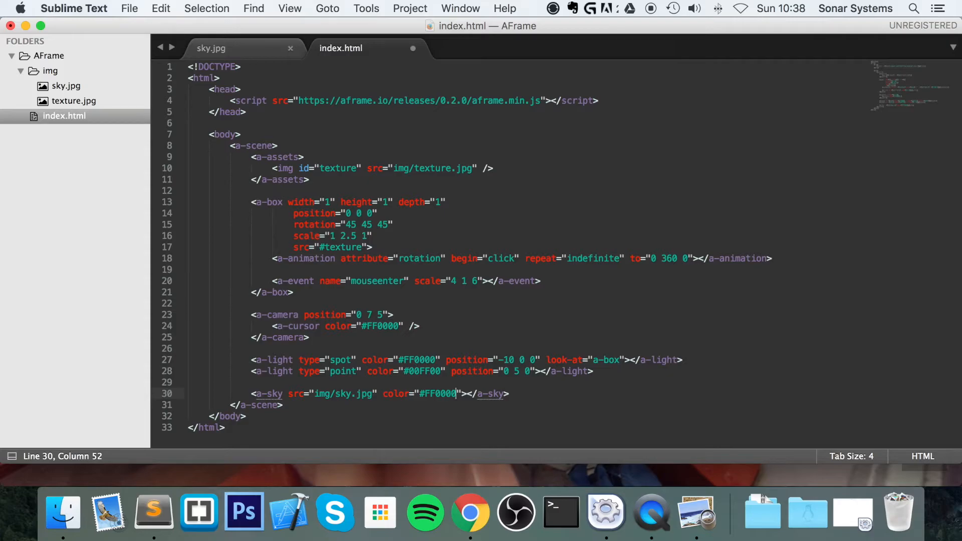
left_click(471, 512)
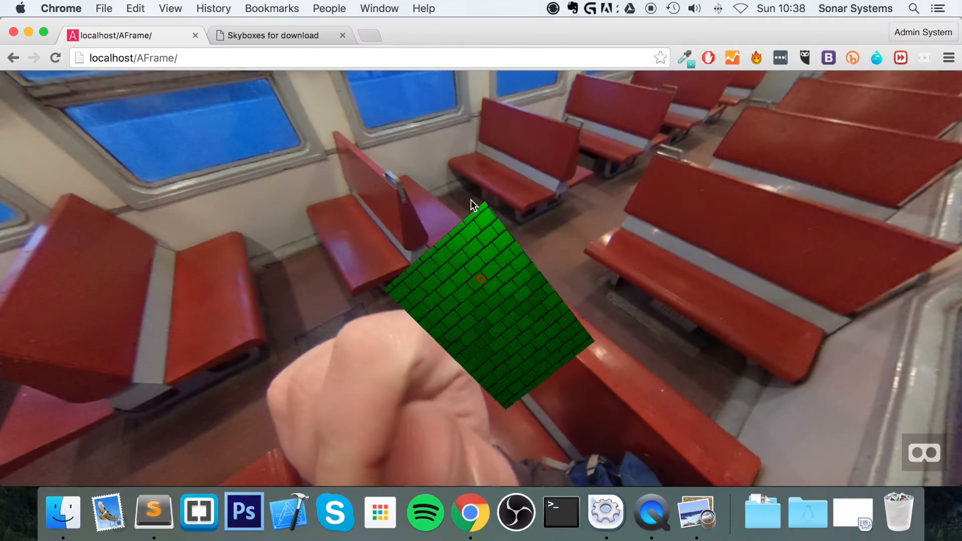